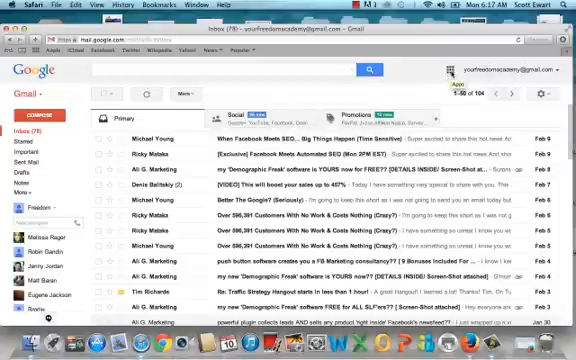
From Gmail, reach the Google+ pages list and manage the Freedom Academy page.
{"action": "left_click", "coordinate": [452, 72]}
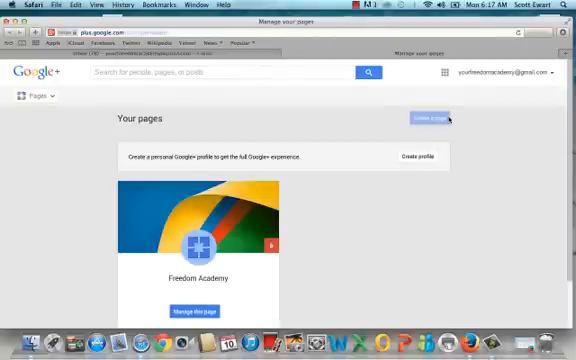
{"action": "mouse_move", "coordinate": [234, 308]}
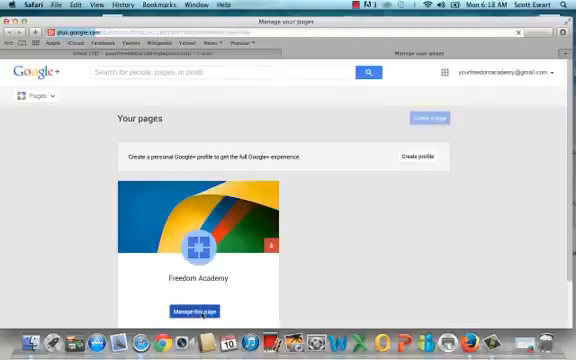
{"action": "left_click", "coordinate": [192, 310]}
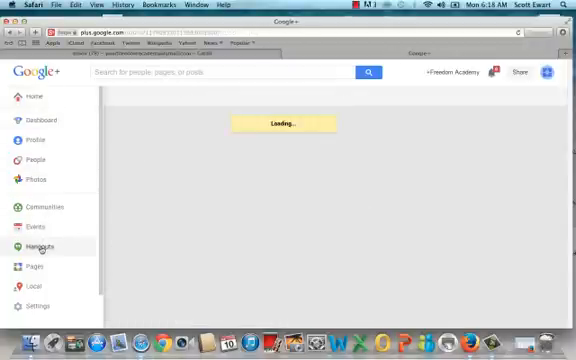
Start creating a new Hangout On Air from the page's Hangouts section.
{"action": "left_click", "coordinate": [40, 244]}
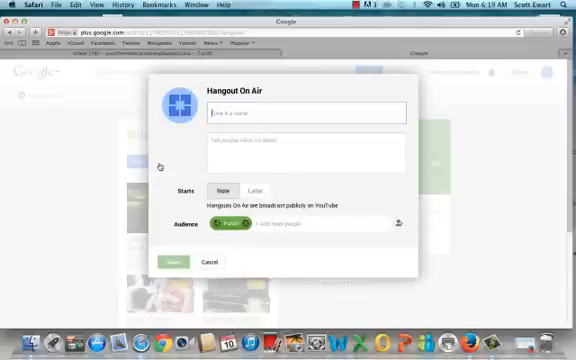
Name the hangout 'Show Starting Hangout', schedule it for Later with a start time, and share it.
{"action": "type", "text": "Test"}
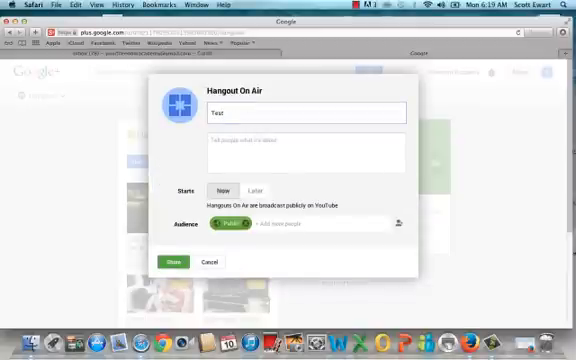
{"action": "type", "text": "Show Starting Hangout"}
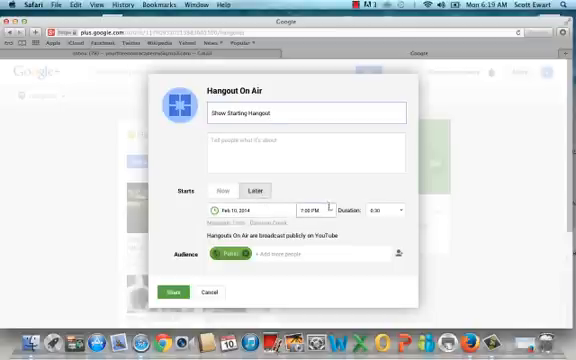
{"action": "left_click", "coordinate": [314, 210]}
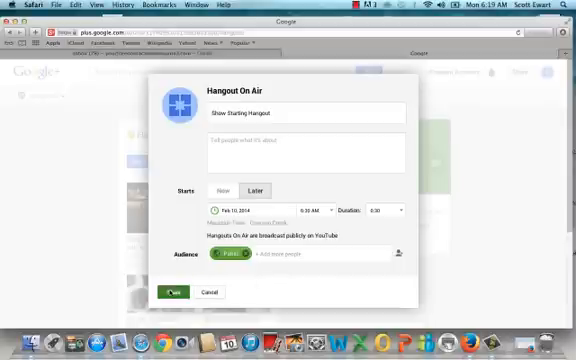
{"action": "mouse_move", "coordinate": [176, 292]}
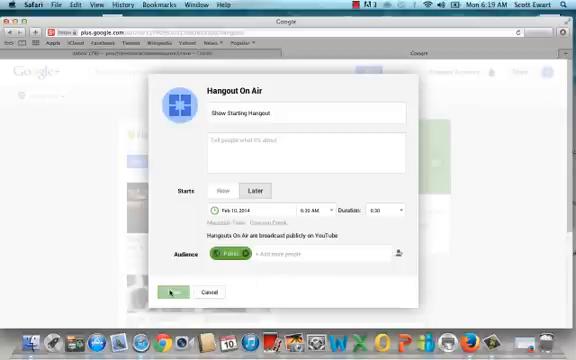
{"action": "left_click", "coordinate": [176, 292]}
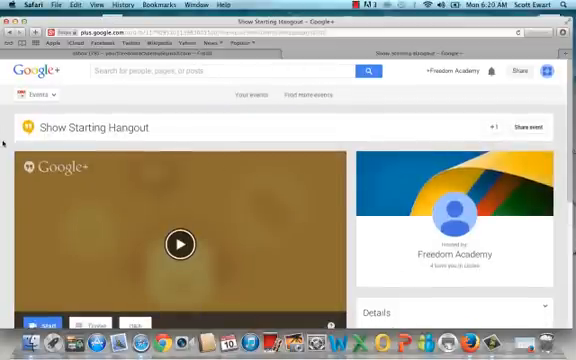
{"action": "scroll", "scroll_direction": "down", "scroll_amount": 3}
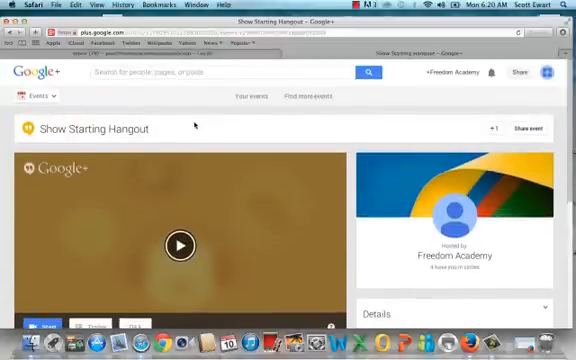
{"action": "mouse_move", "coordinate": [314, 132]}
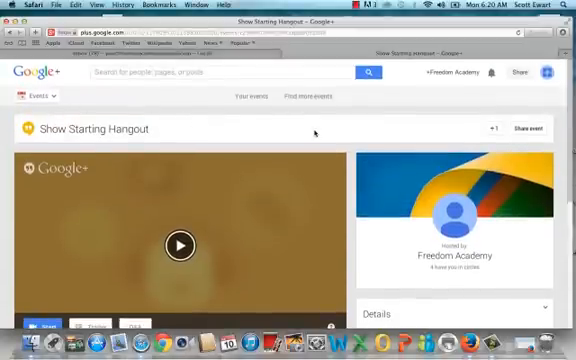
{"action": "scroll", "scroll_direction": "down", "scroll_amount": 3}
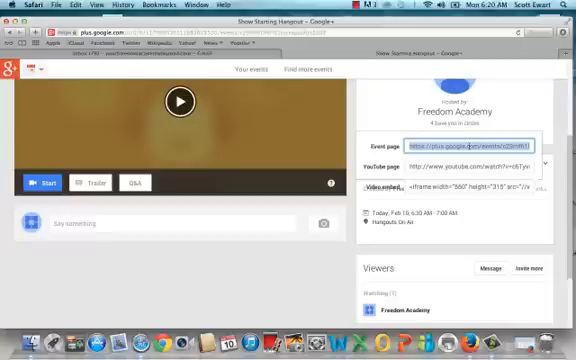
{"action": "left_click", "coordinate": [456, 144]}
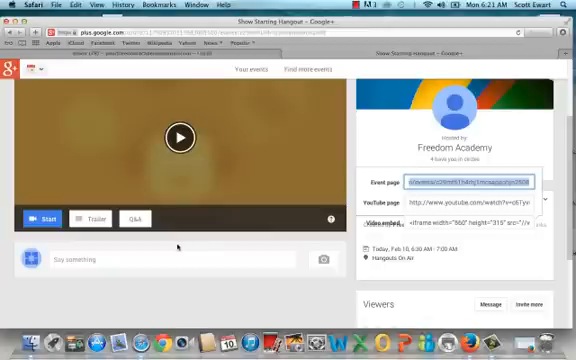
{"action": "mouse_move", "coordinate": [48, 218]}
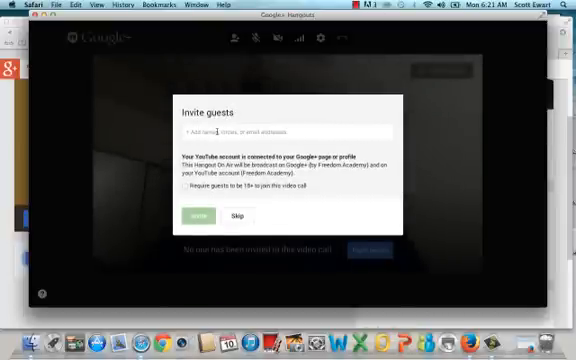
Invite a guest to the started Show Starting Hangout On Air.
{"action": "left_click", "coordinate": [230, 132]}
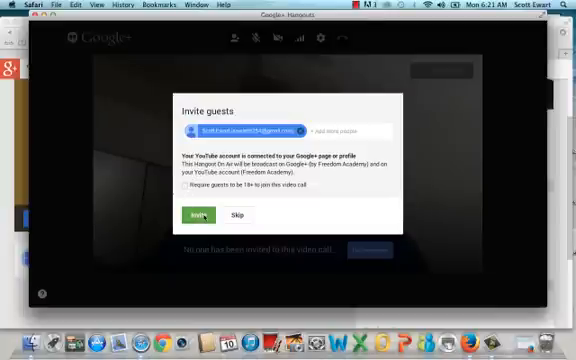
{"action": "left_click", "coordinate": [196, 216]}
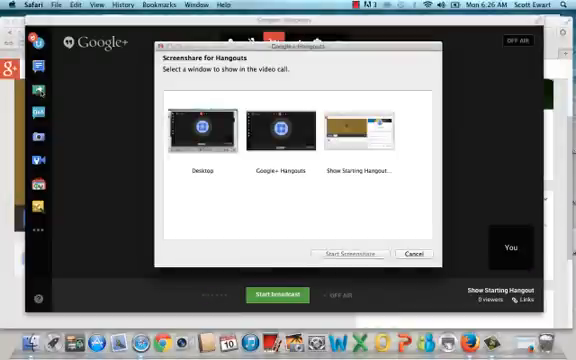
Cancel the screenshare window picker without sharing anything.
{"action": "left_click", "coordinate": [200, 128]}
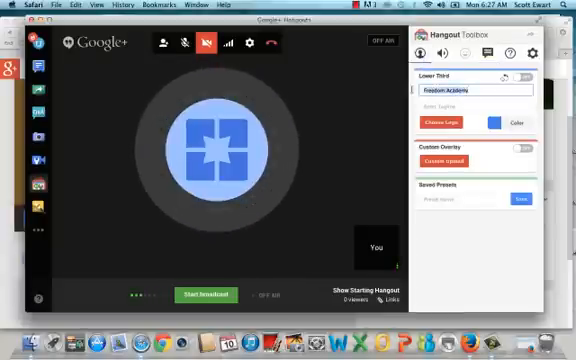
Set the Hangout Toolbox lower-third name to 'Scott' with tagline 'The Traffic Guy'.
{"action": "type", "text": "Scott Ewart"}
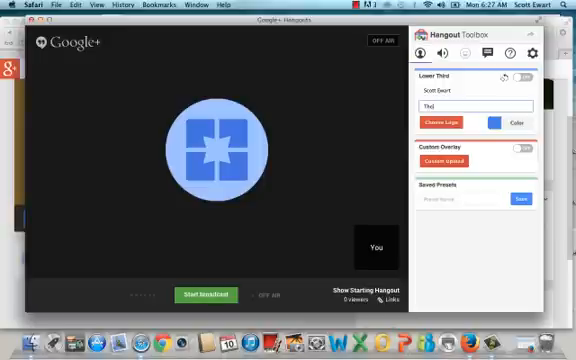
{"action": "type", "text": "The Traffic Guy"}
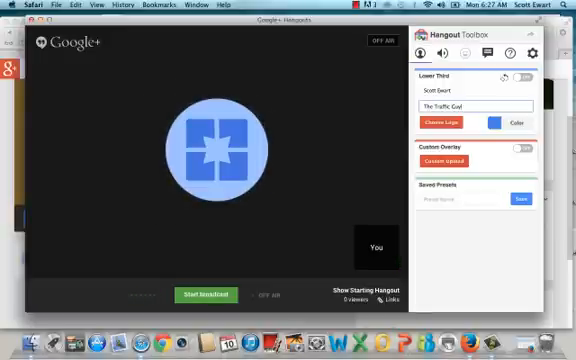